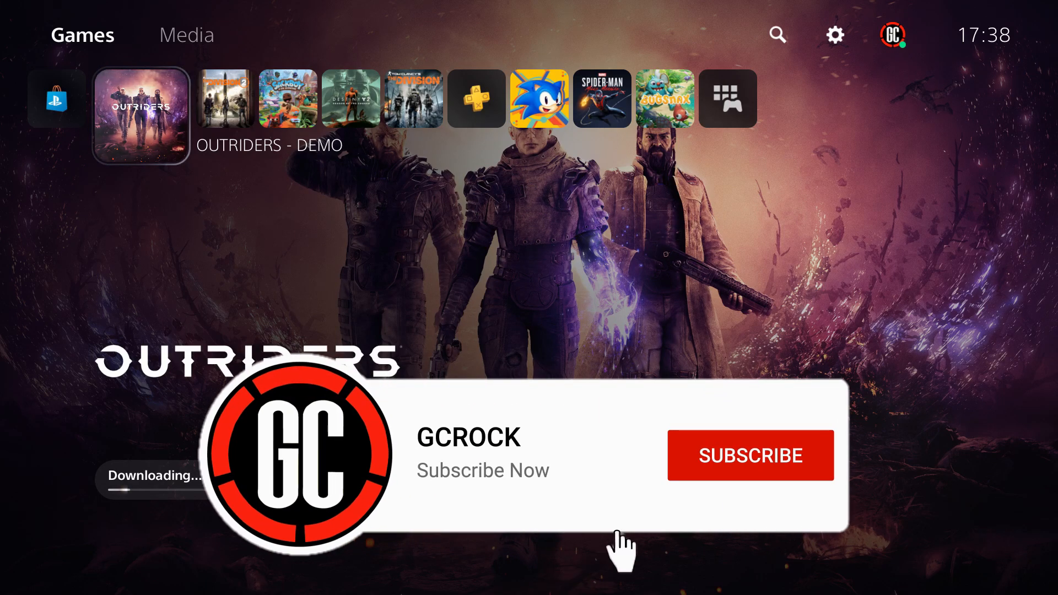
Leave the downloading Outriders Demo tile and move to the PlayStation Store tile.
left_click(749, 456)
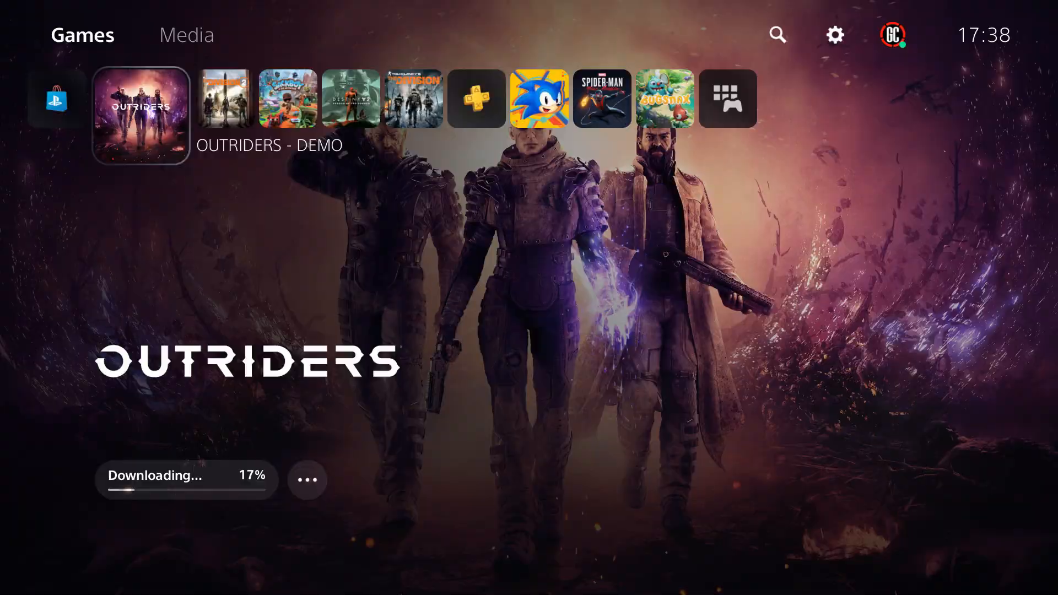
left_click(57, 99)
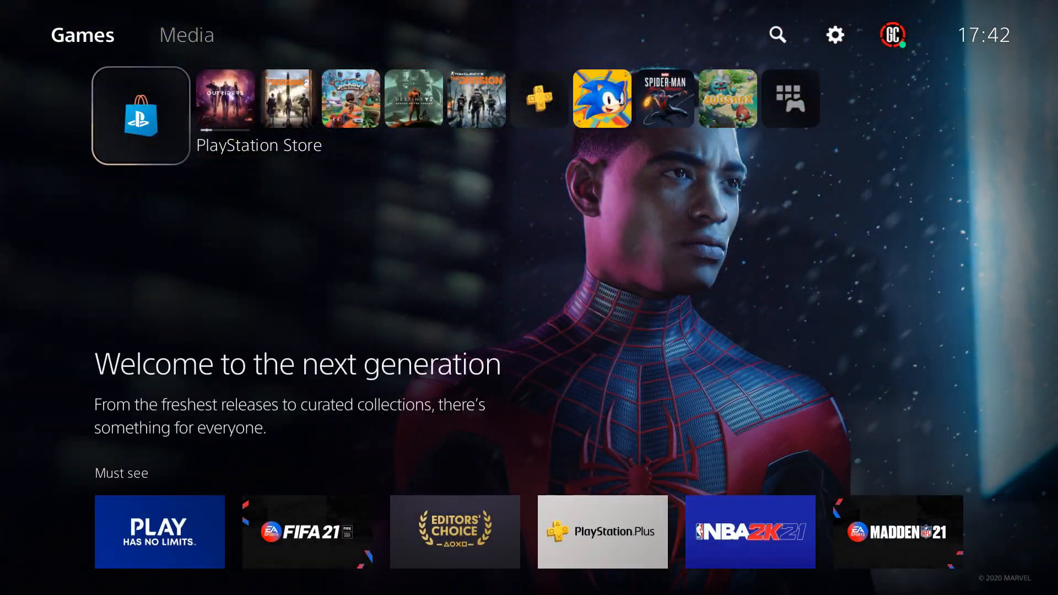
Search the PlayStation Store for 'Outriders' with the on-screen keyboard and view the results.
left_click(139, 115)
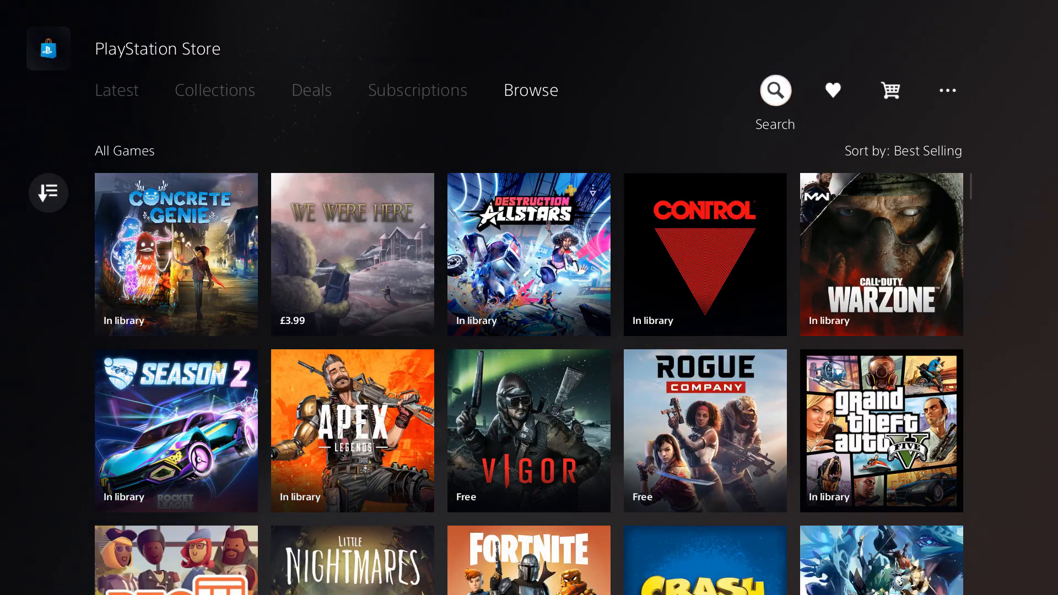
left_click(775, 90)
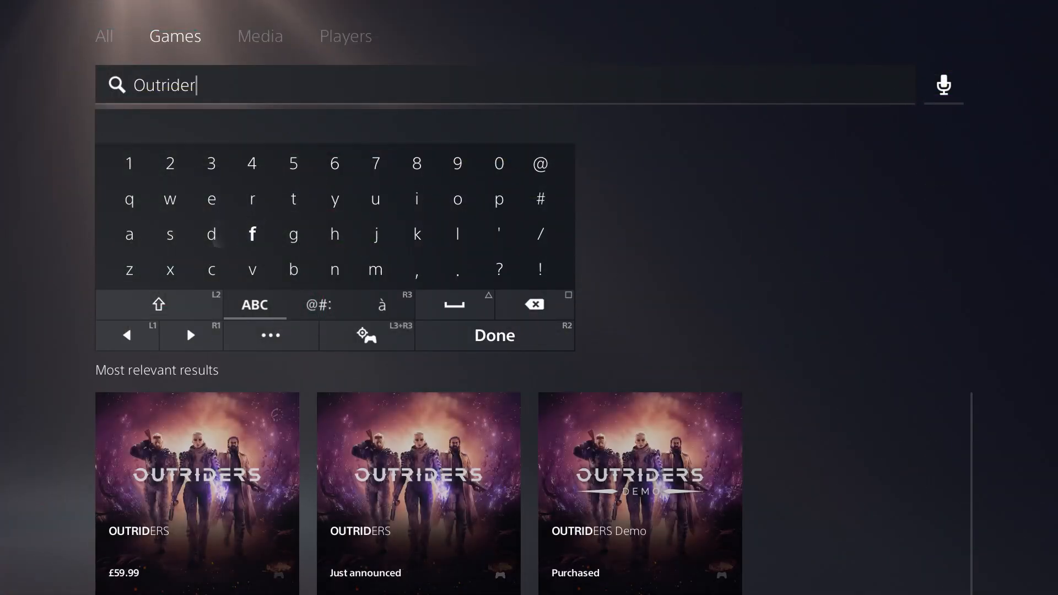
left_click(169, 234)
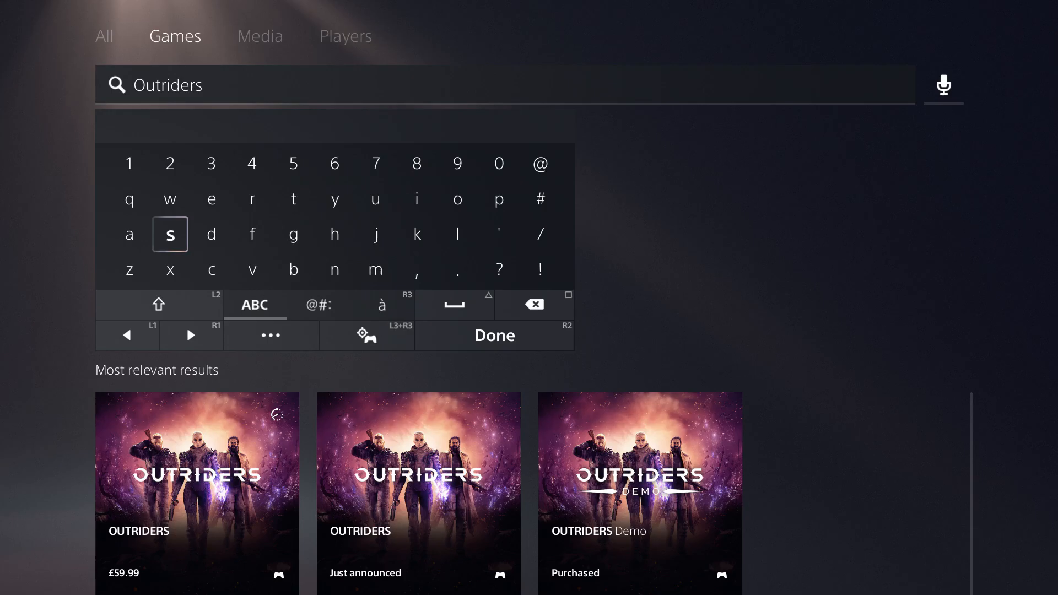
left_click(493, 335)
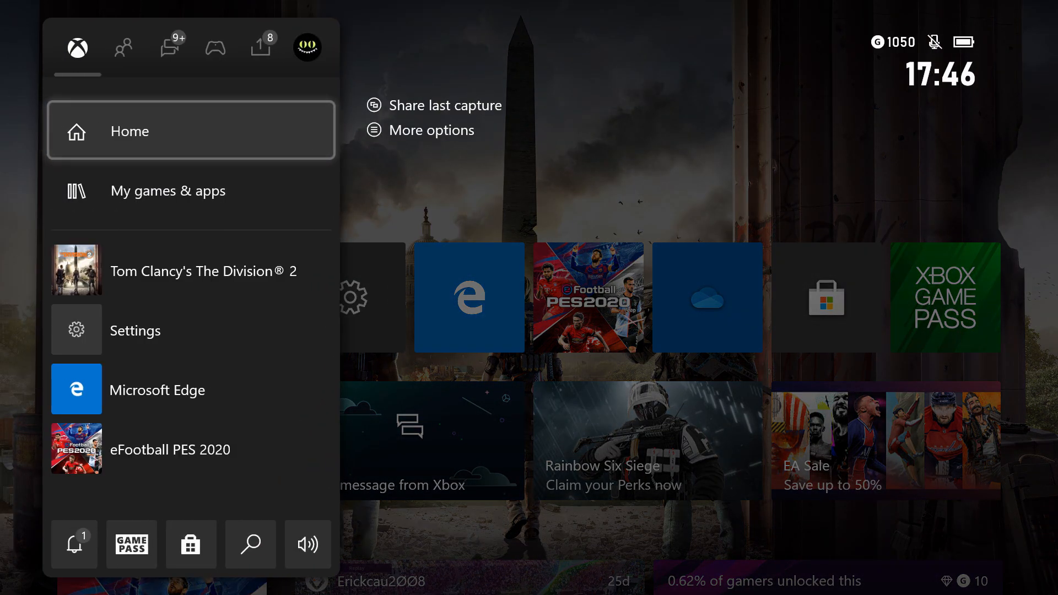
Open the Microsoft Store home page from the Xbox guide's Store shortcut.
left_click(191, 389)
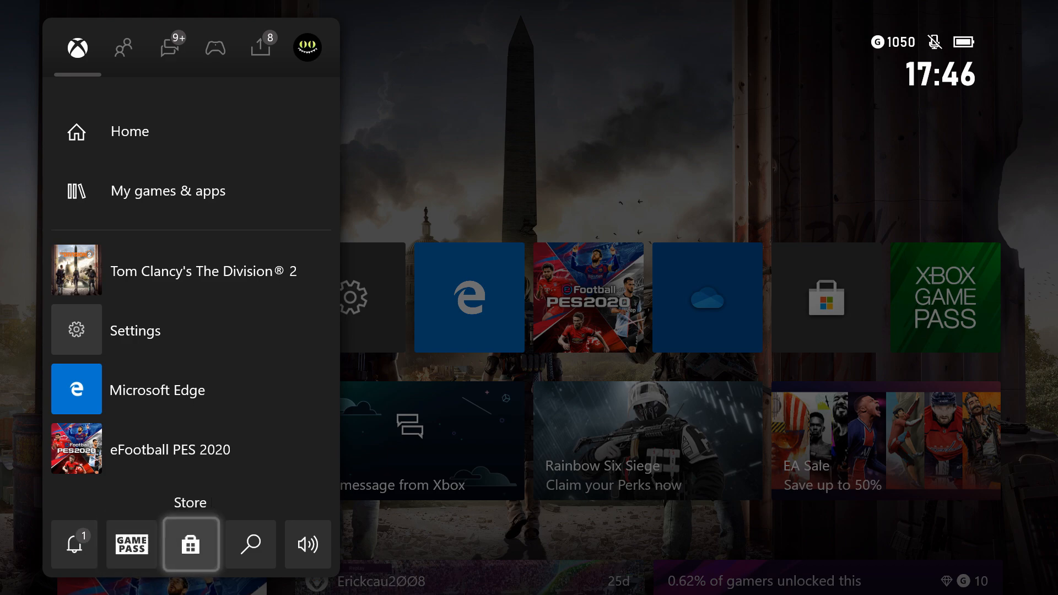
left_click(191, 544)
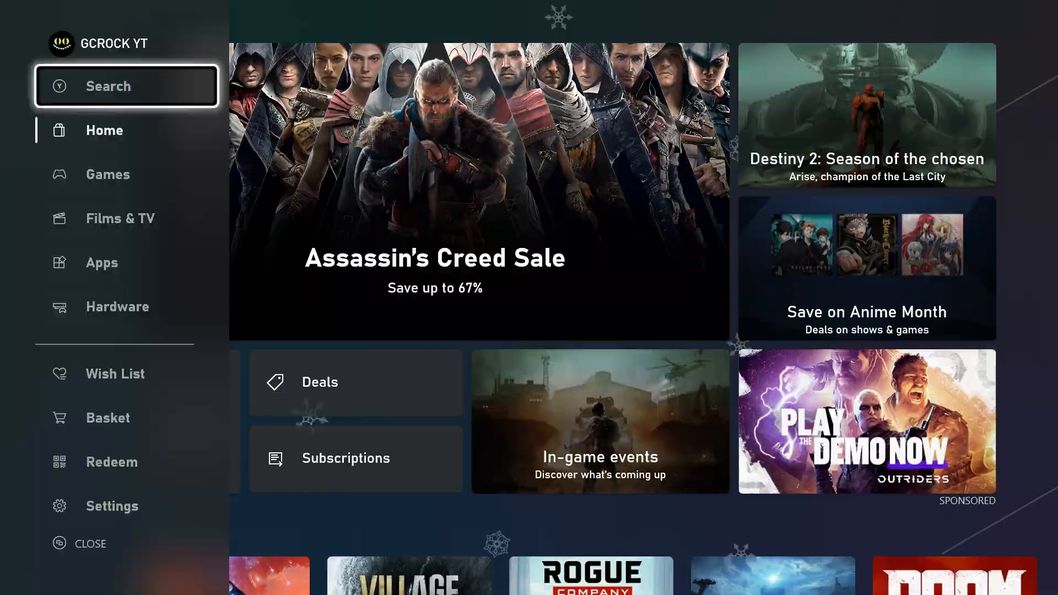
left_click(126, 86)
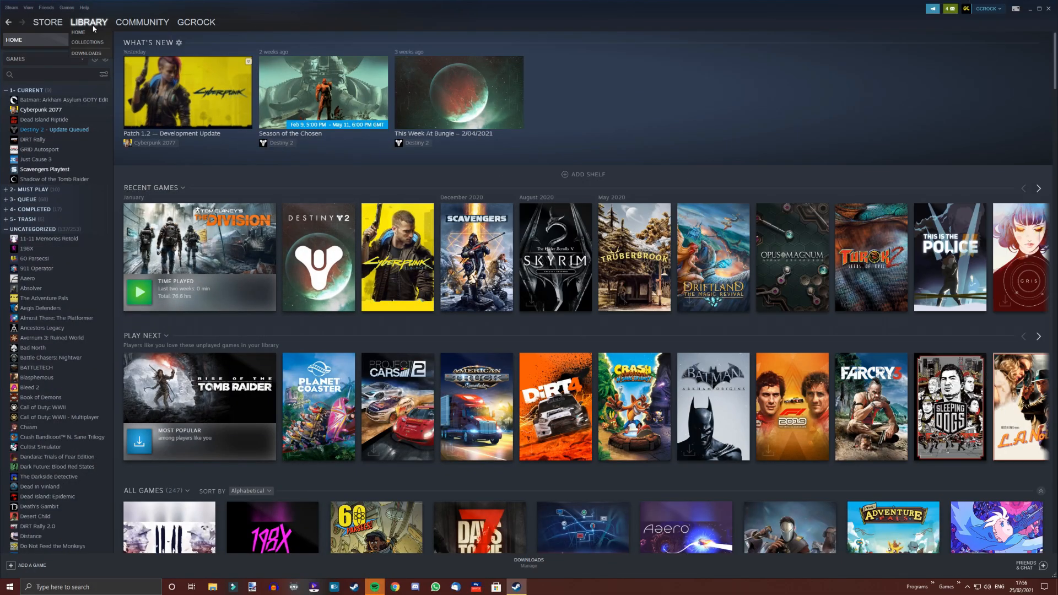
Open Steam's OUTRIDERS store page and start installing the OUTRIDERS Demo.
left_click(47, 22)
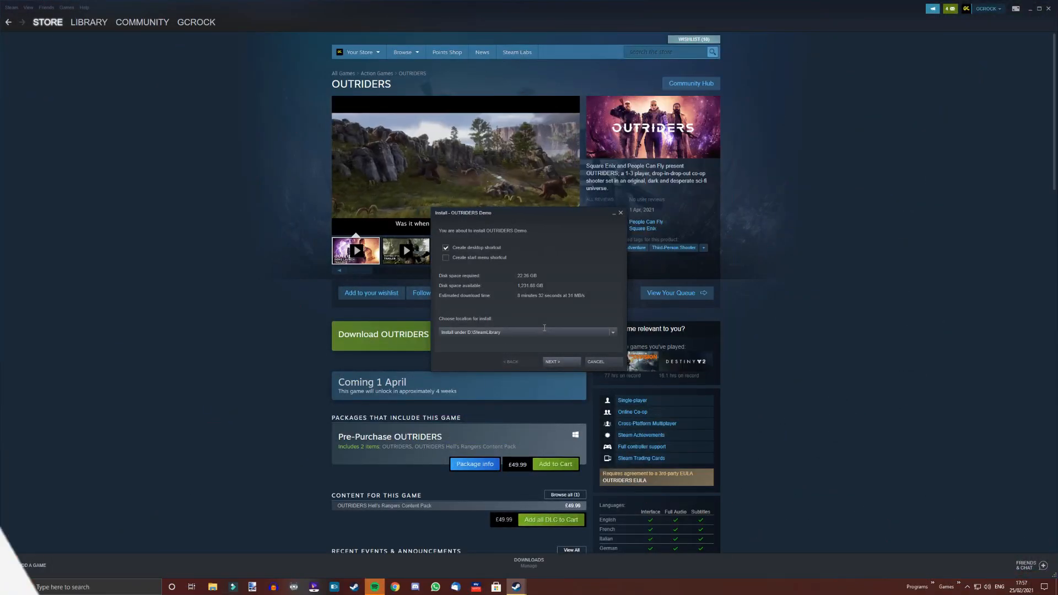
left_click(415, 586)
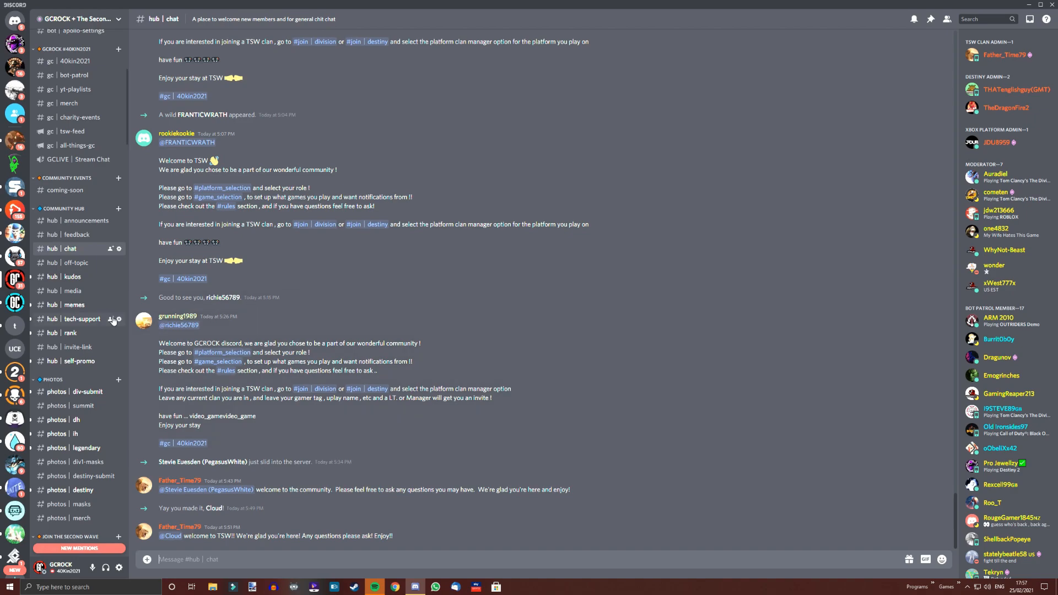
Scroll to the OUTRIDERS category and view general-chat, ps-lfg and xbox-lfg.
scroll("down", 3)
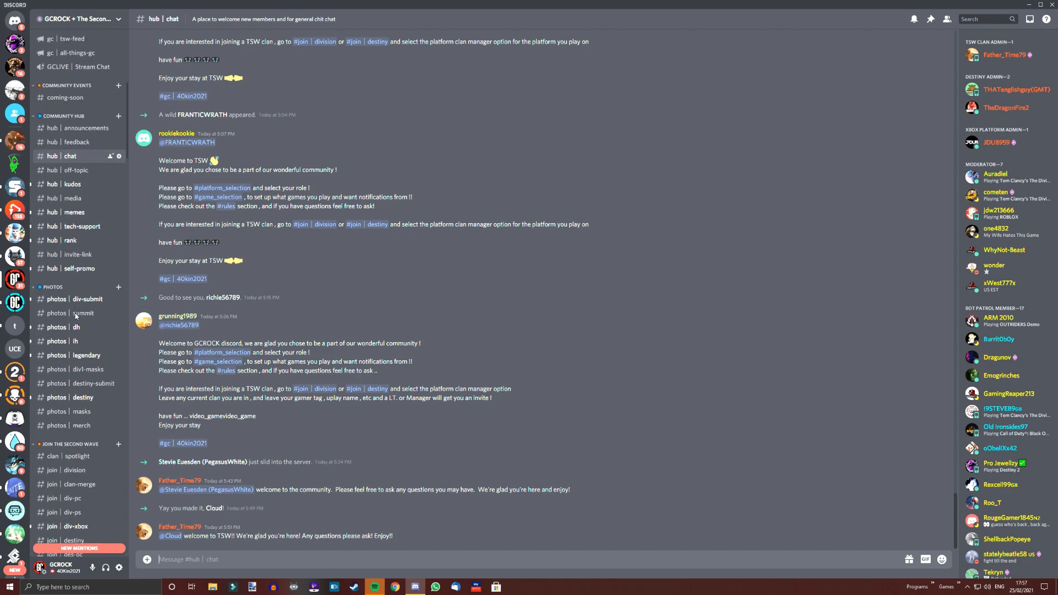
scroll("down", 3)
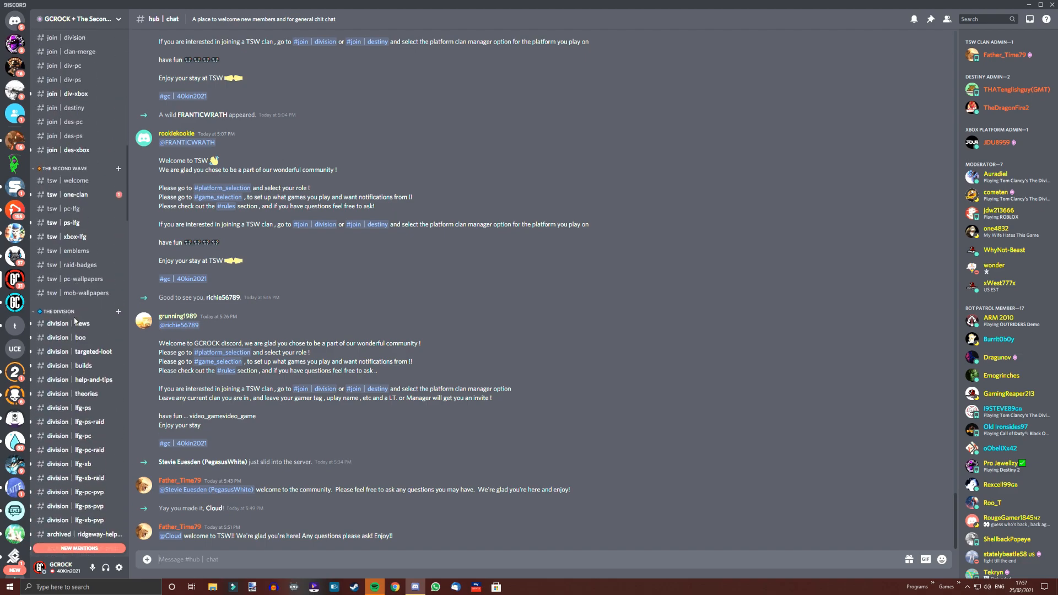
scroll("down", 3)
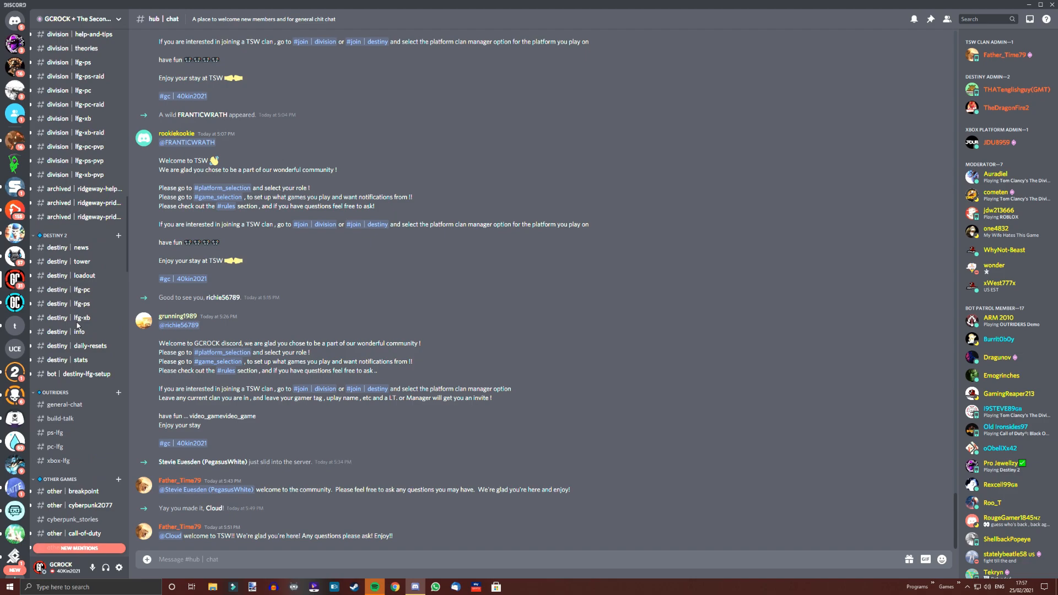
left_click(64, 283)
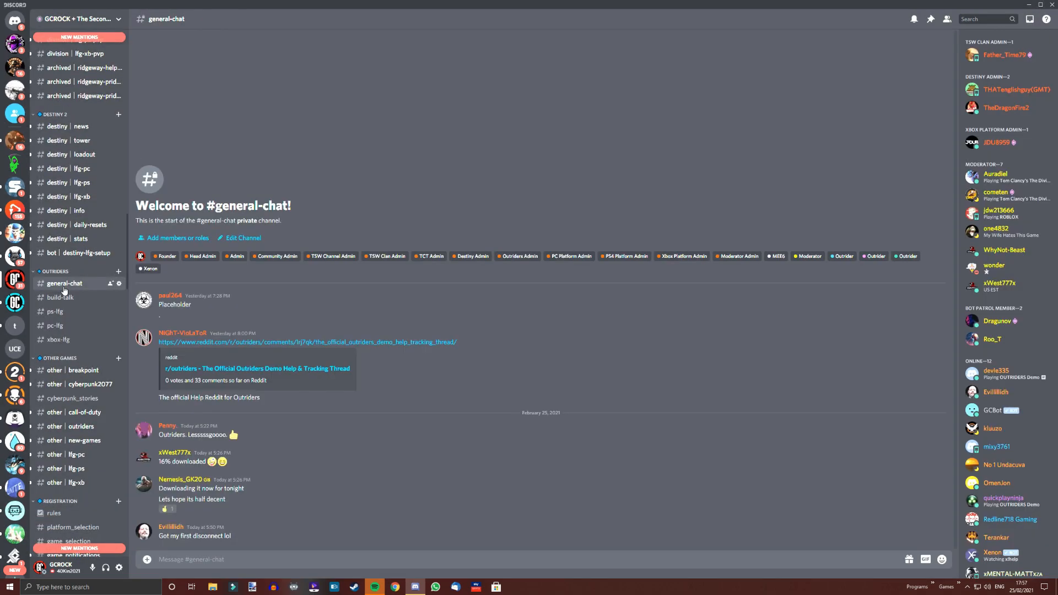
mouse_move(60, 297)
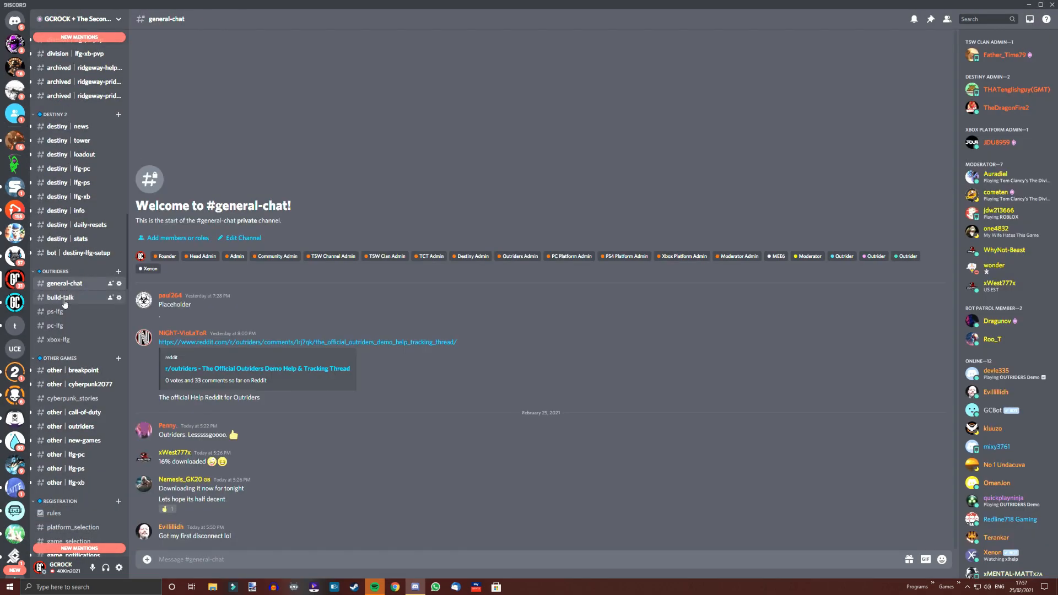
left_click(55, 311)
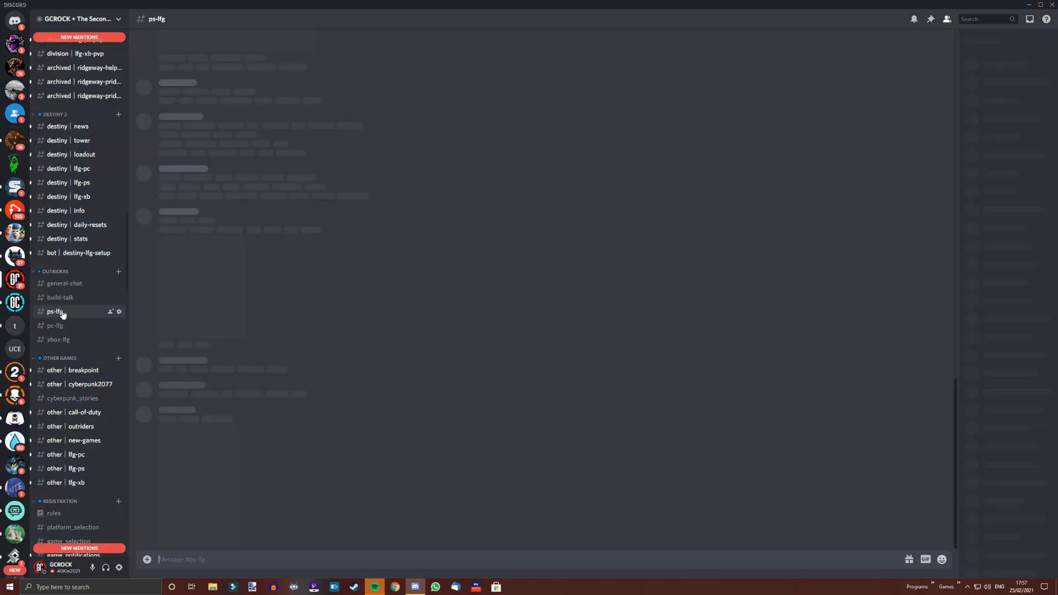
left_click(57, 339)
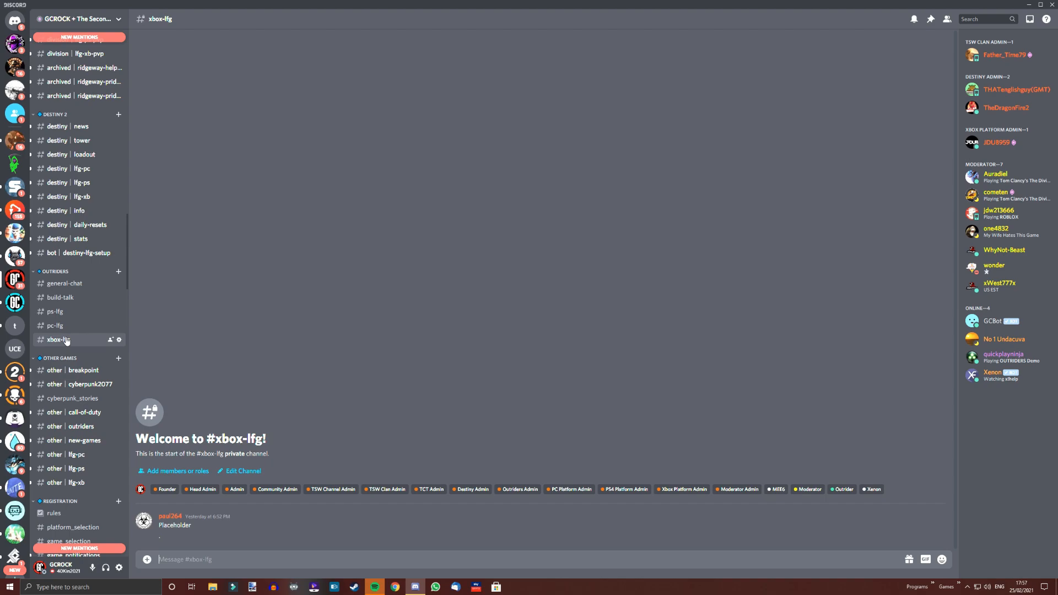
Scroll further to view platform_selection, then return to general-chat.
scroll("down", 3)
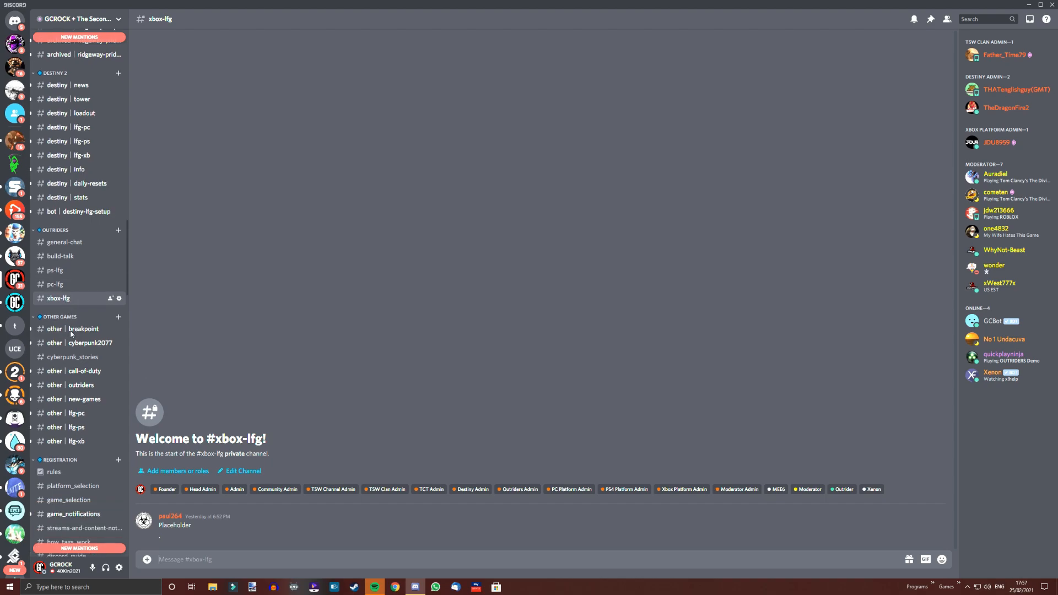
scroll("down", 3)
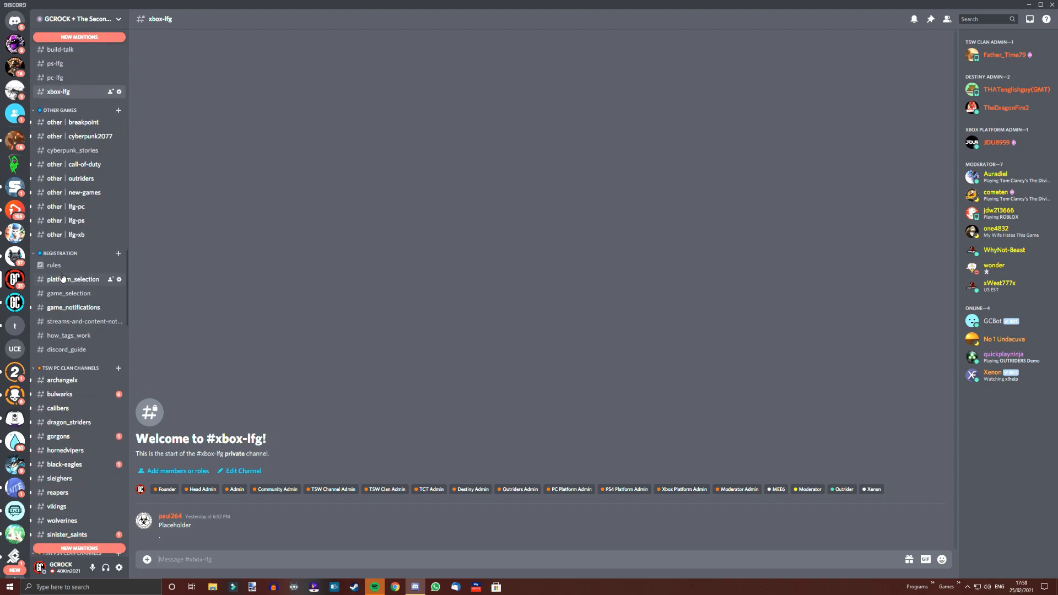
left_click(72, 280)
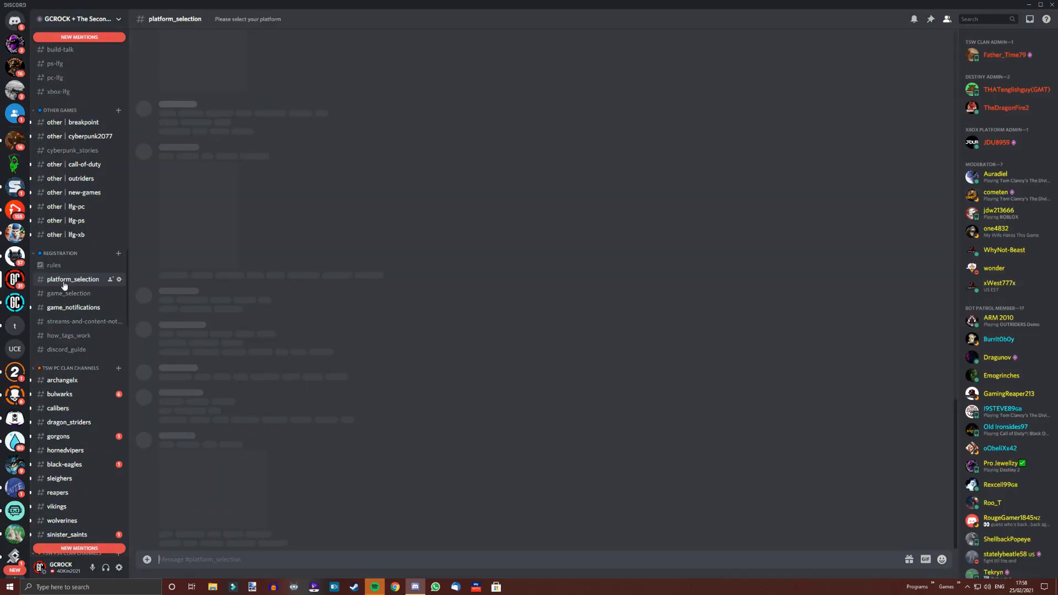
left_click(71, 279)
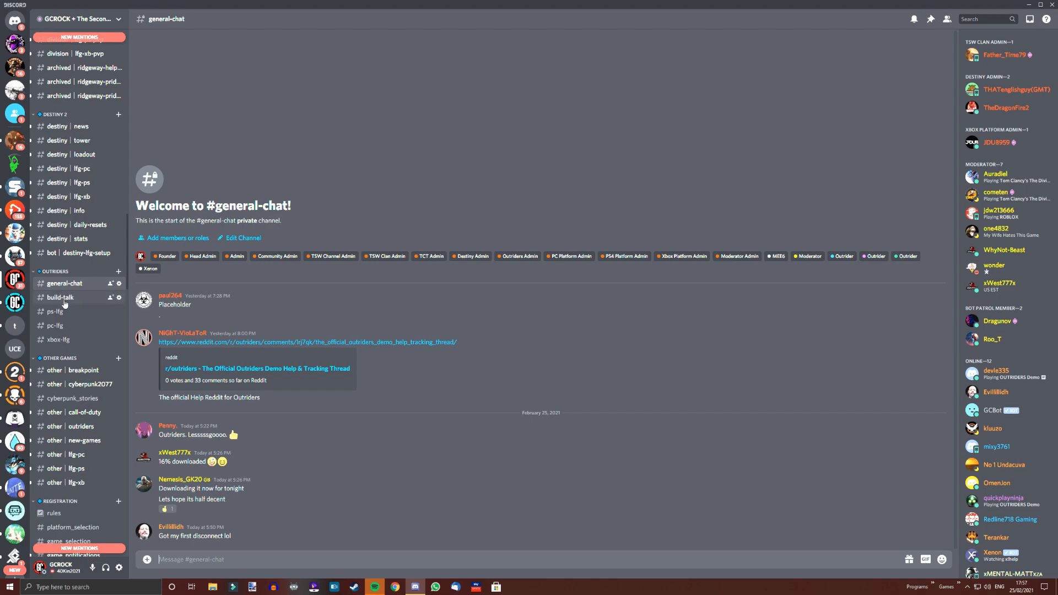
View build-talk and xbox-lfg, then scroll down to REGISTRATION and open platform_selection.
left_click(60, 297)
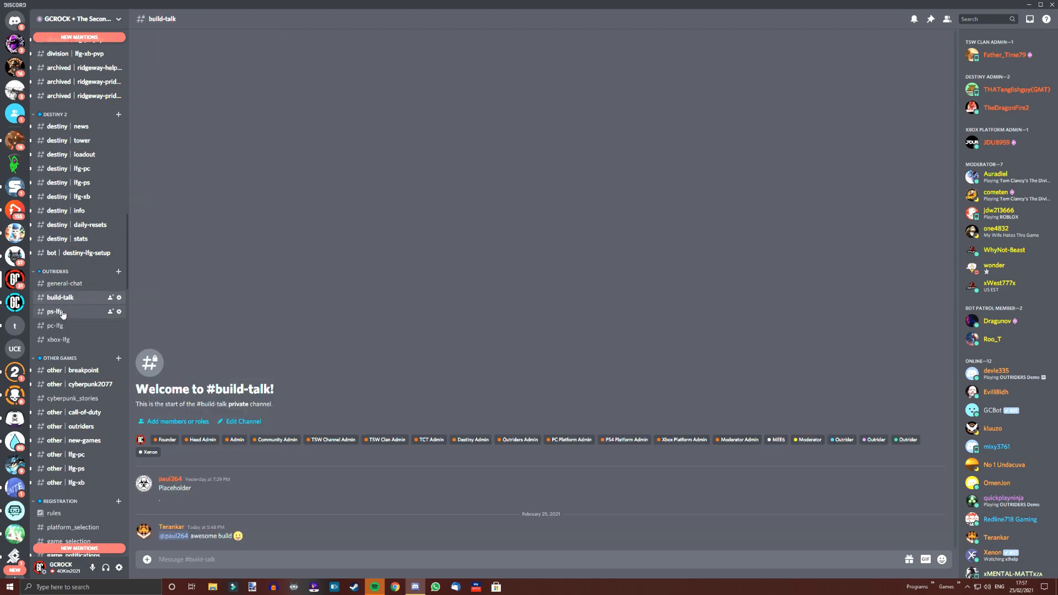
left_click(59, 339)
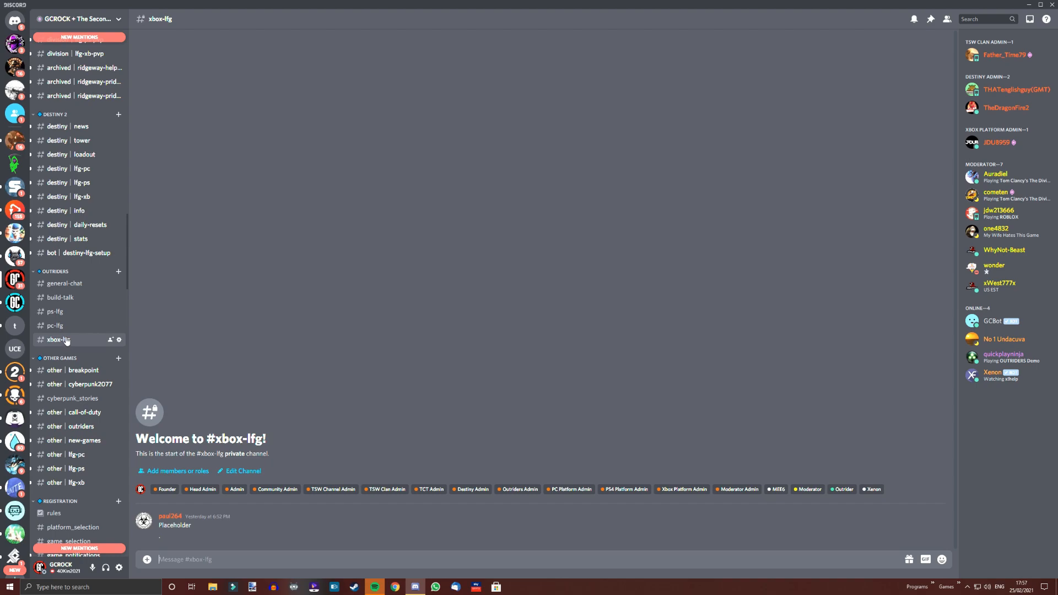
scroll("down", 3)
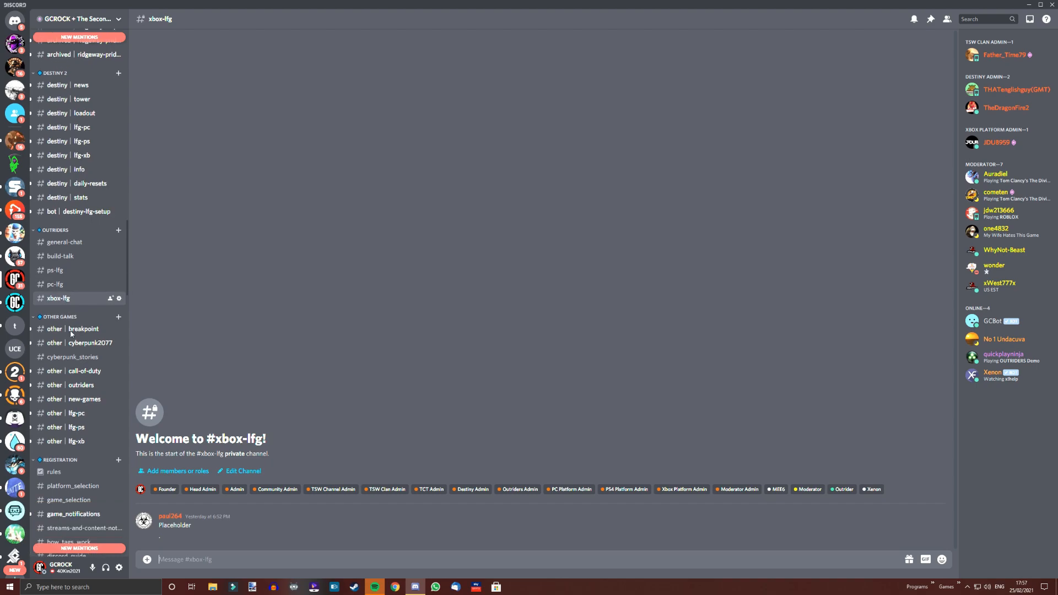
scroll("down", 3)
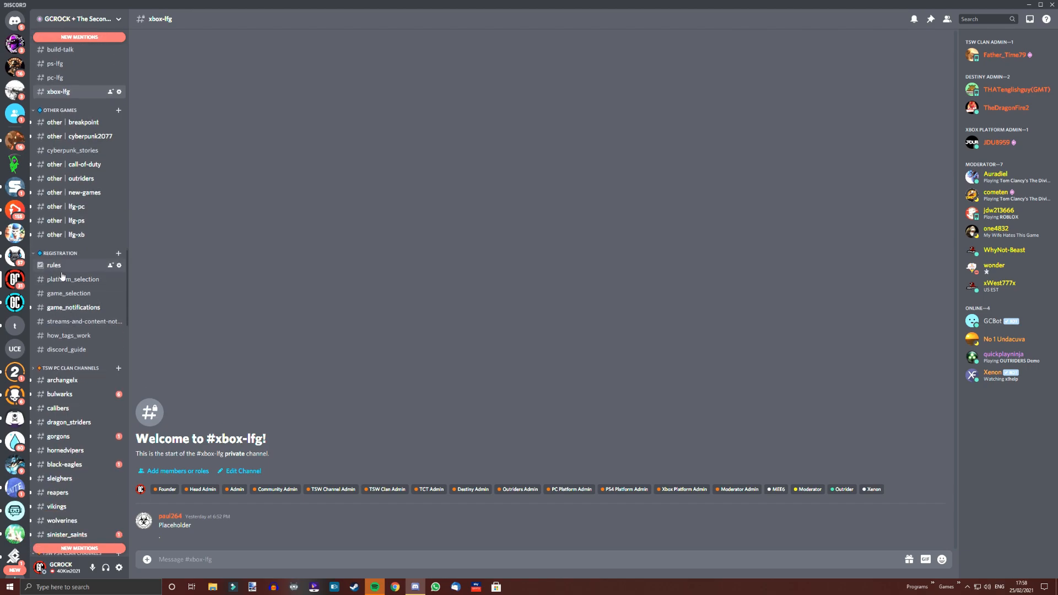
left_click(72, 279)
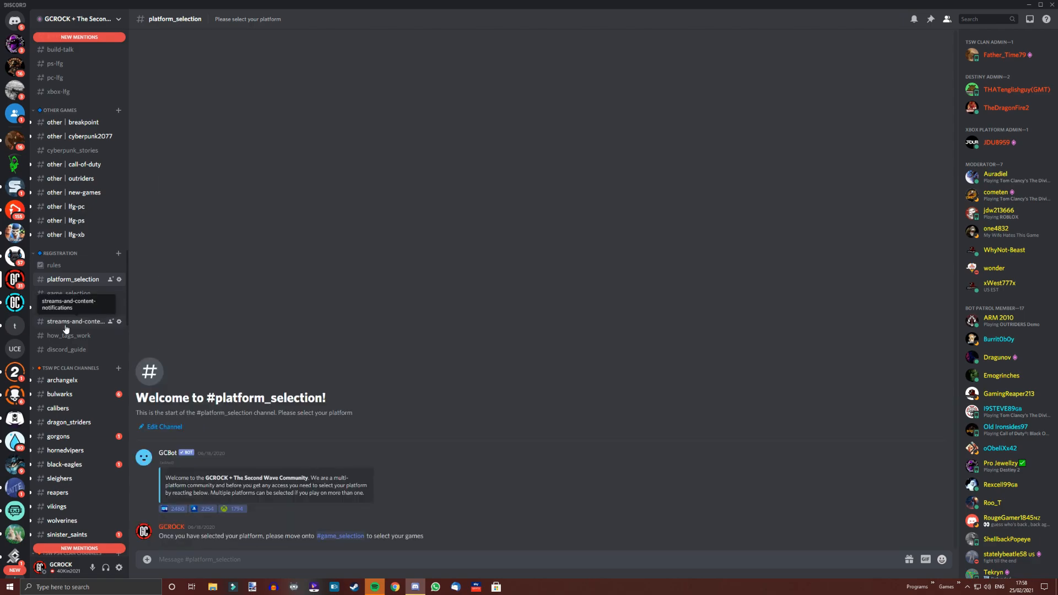
mouse_move(68, 293)
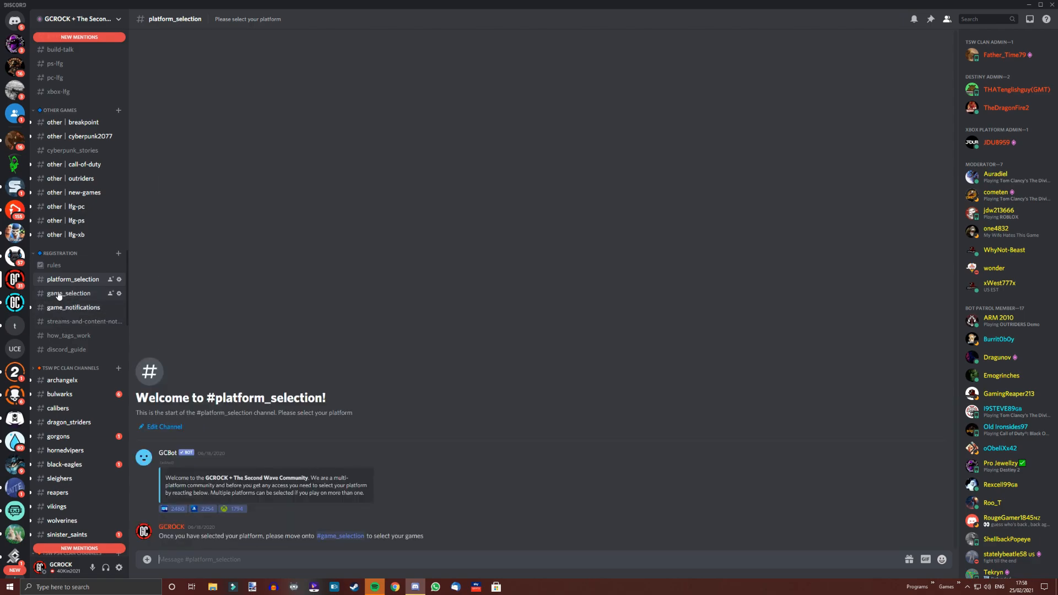
Open the game_selection channel, then the game_notifications channel under REGISTRATION.
left_click(68, 293)
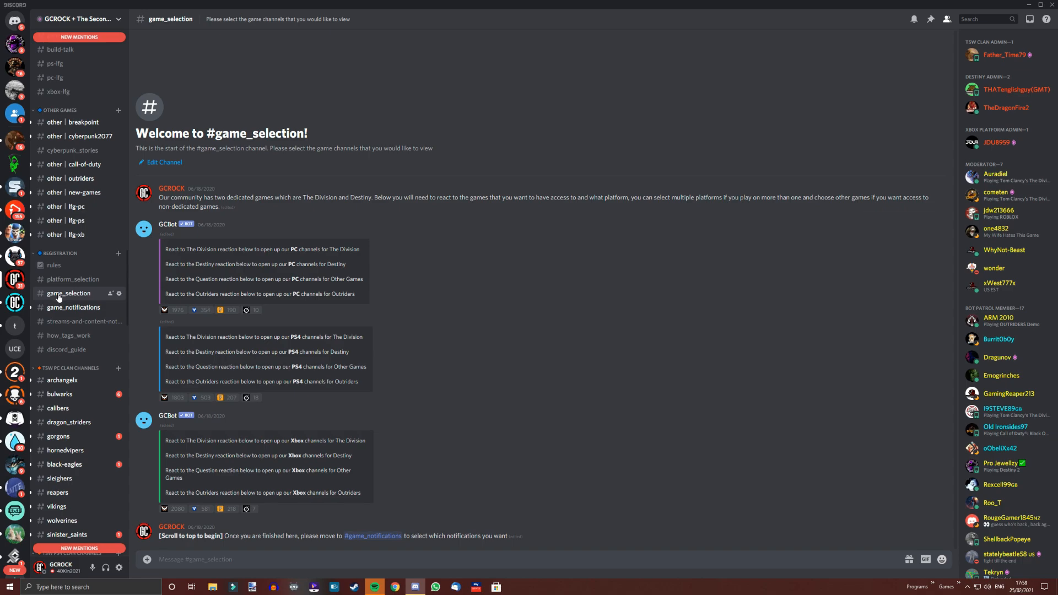
mouse_move(78, 302)
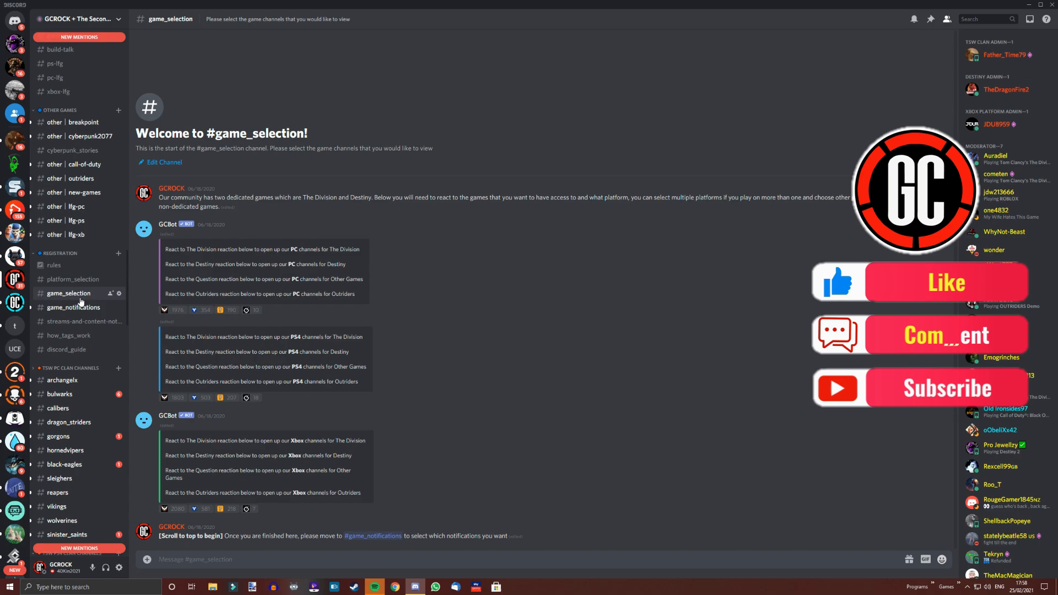
left_click(73, 306)
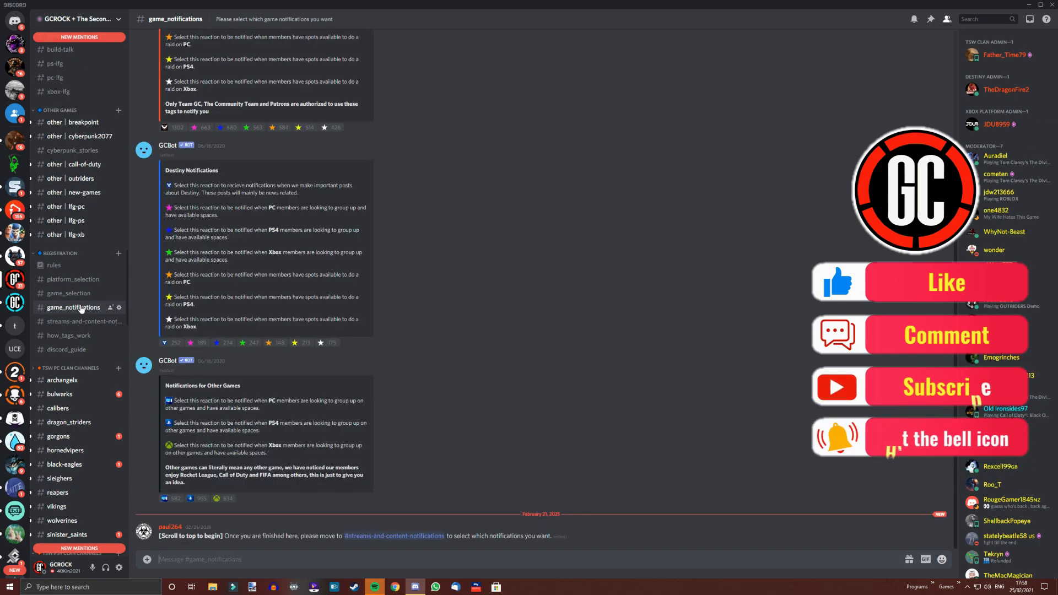